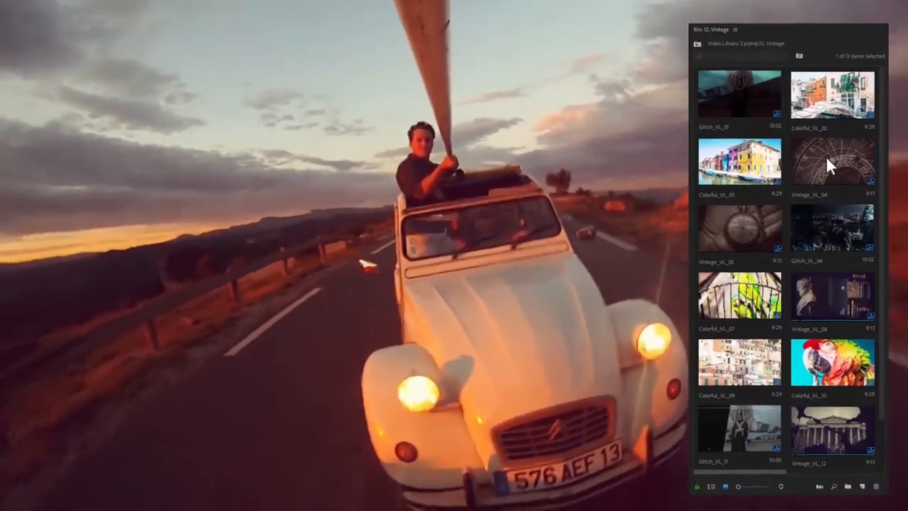
Step: Preview a Sport bin motocross clip full-screen in the Program Monitor
{"action": "left_click", "coordinate": [740, 293]}
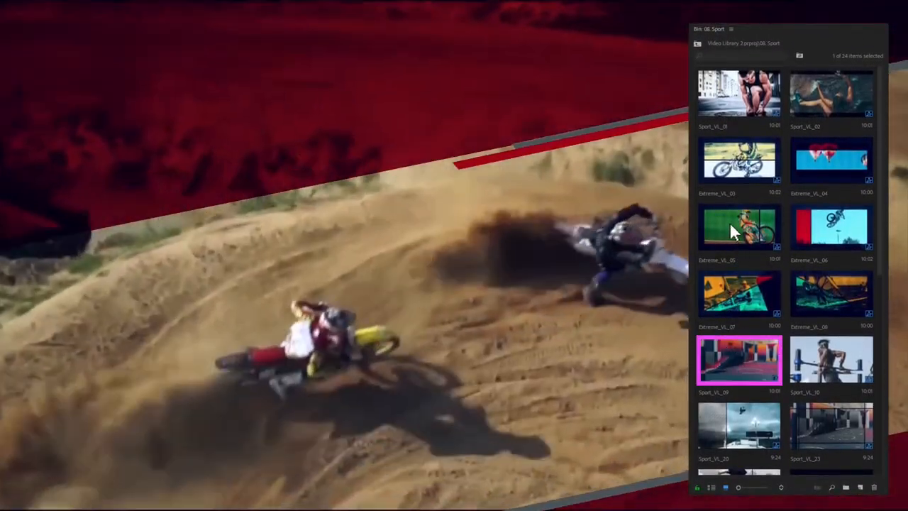
{"action": "left_click", "coordinate": [831, 94]}
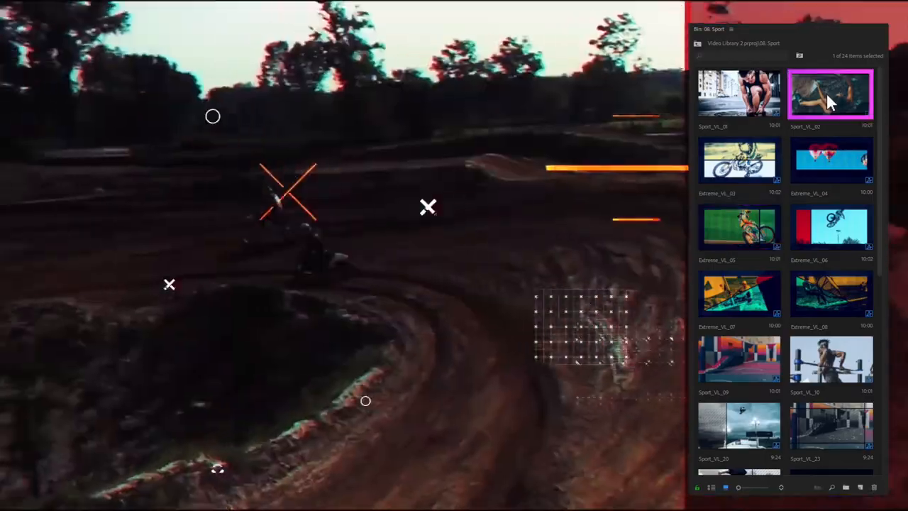